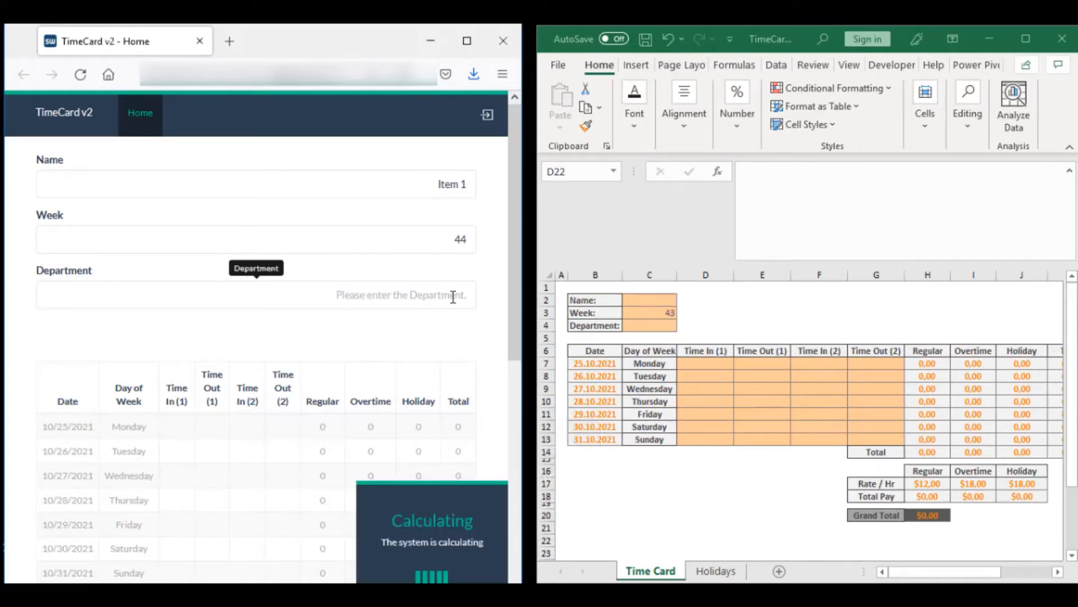
Enter Marketing as department and Monday/Tuesday Time In/Out values, then check the $192 total.
text(Marketing)
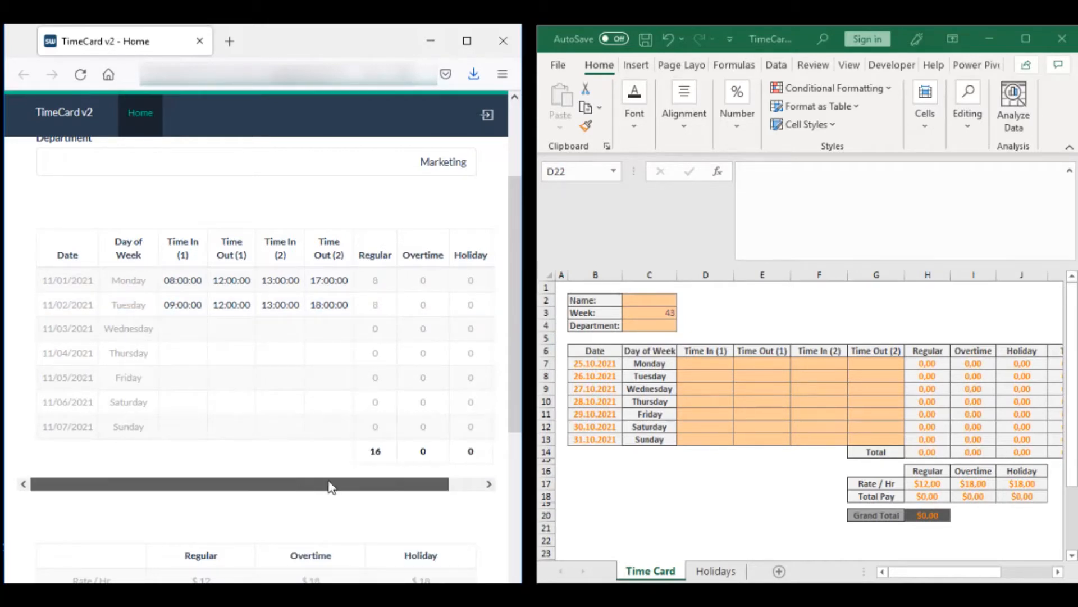
scroll(down, 3)
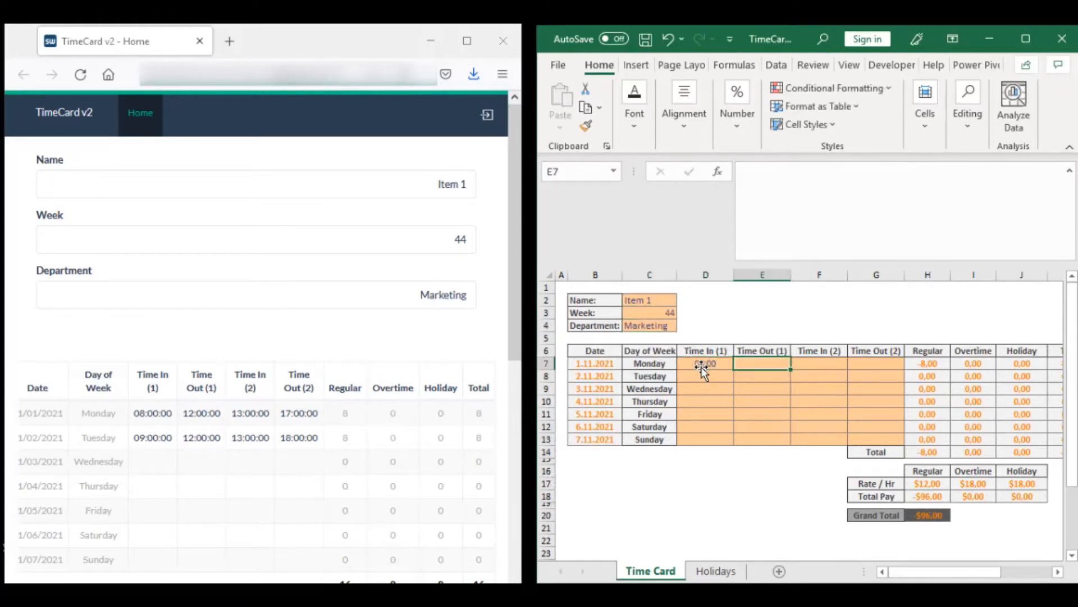
text(13:00:00)
click(705, 375)
text(9:)
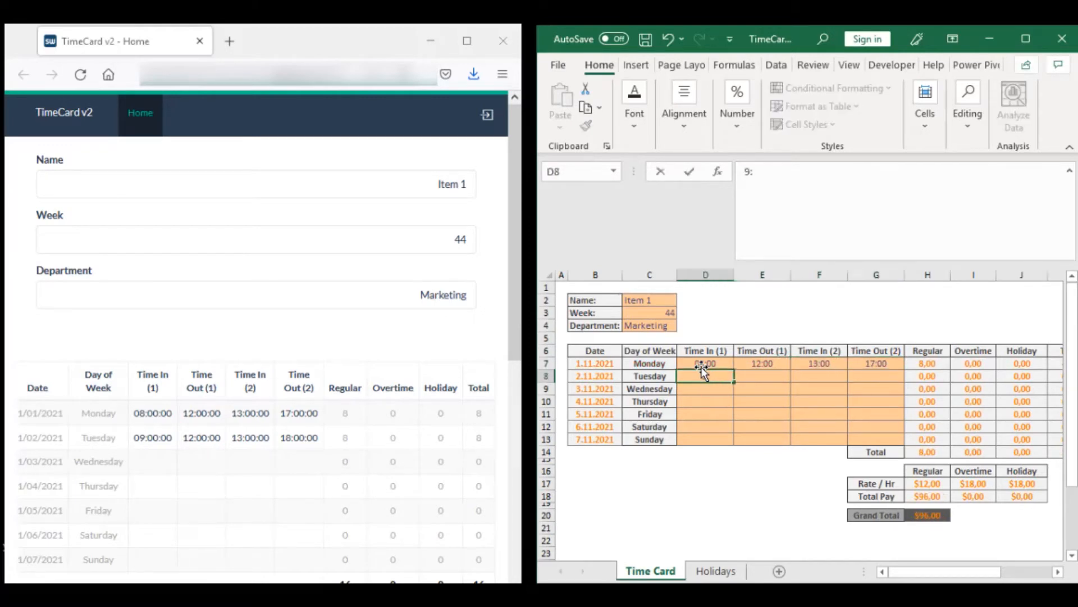
text(12:00)
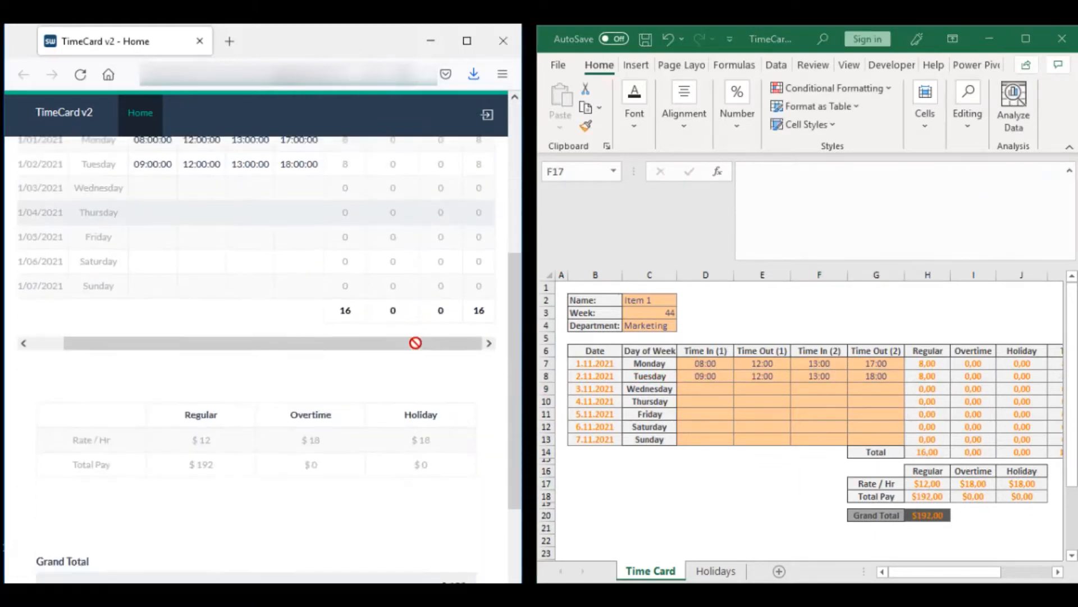
scroll(down, 3)
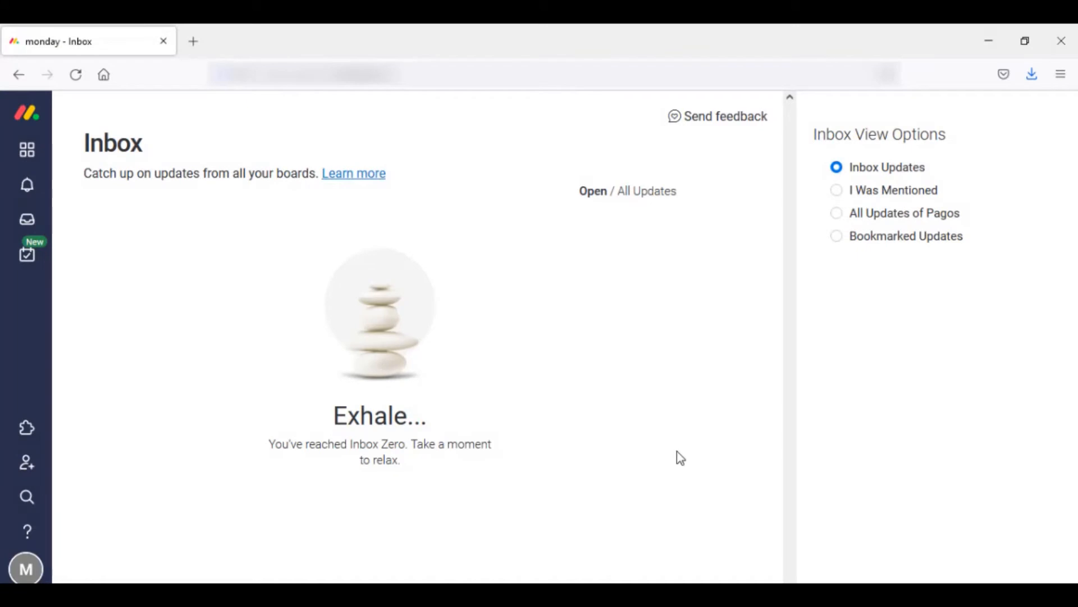
Create a new board named Time Card from the workspace Add menu.
click(142, 473)
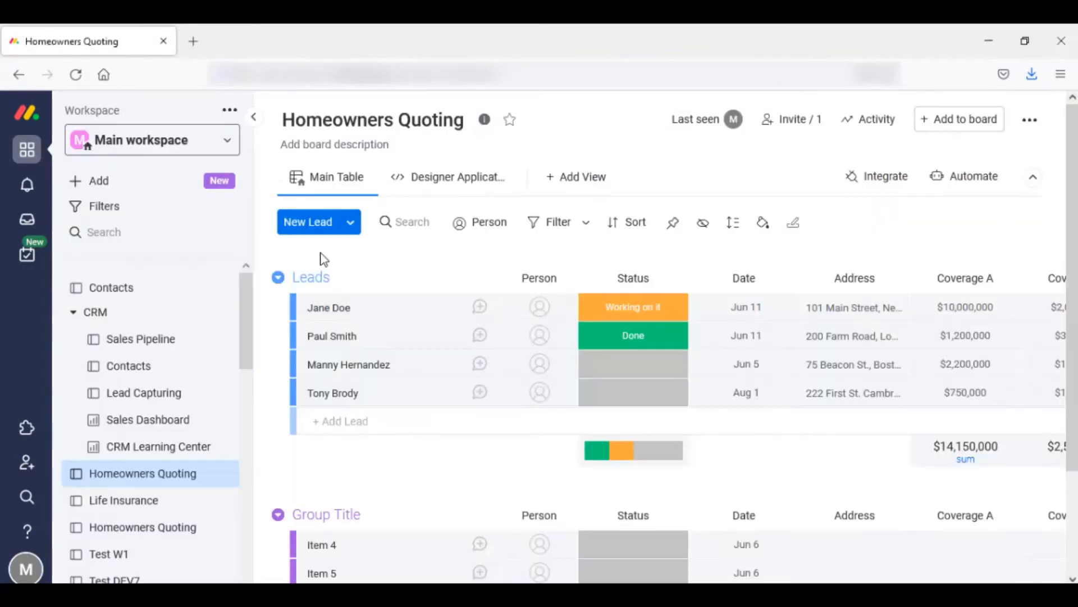
click(97, 180)
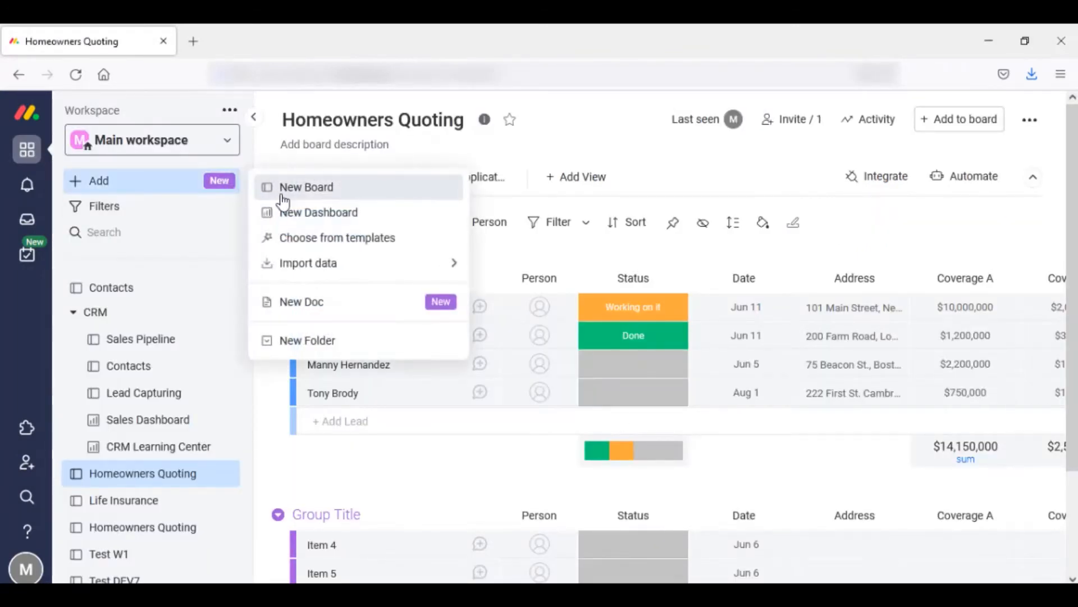
click(305, 187)
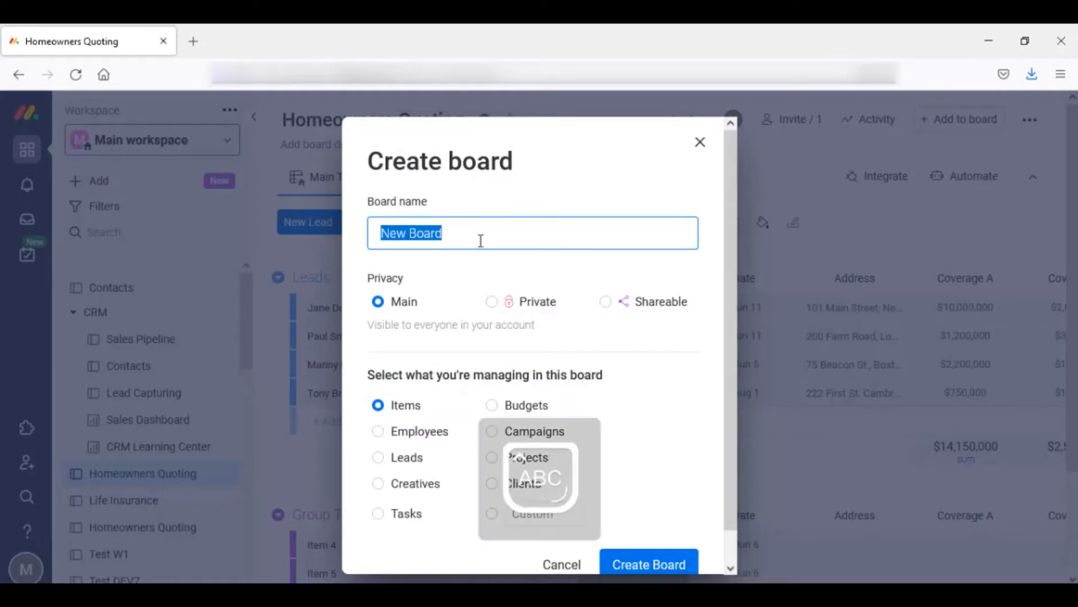
text(Time C)
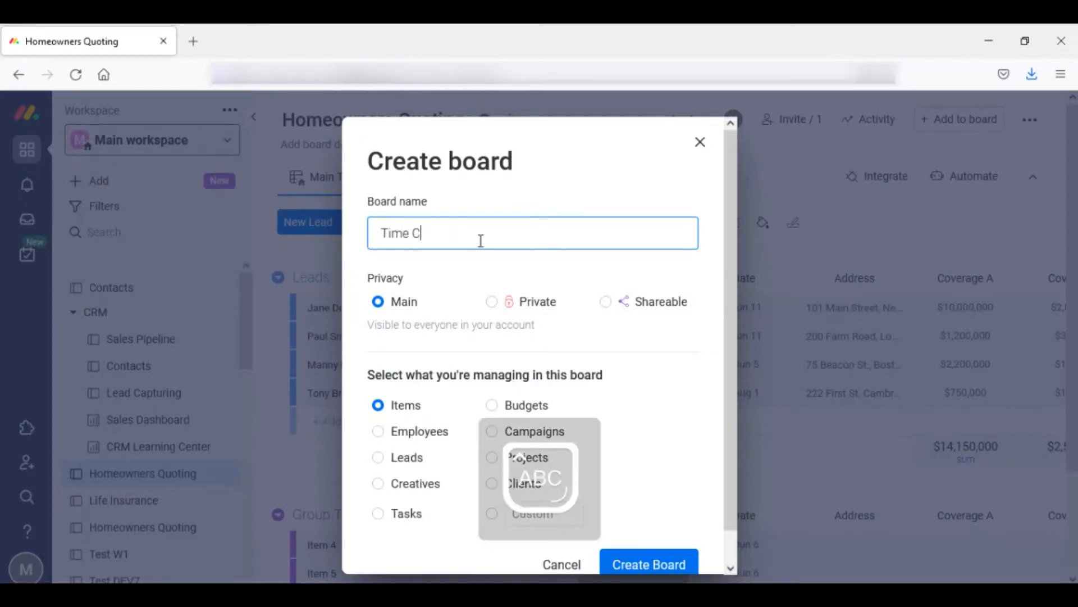
text(ard)
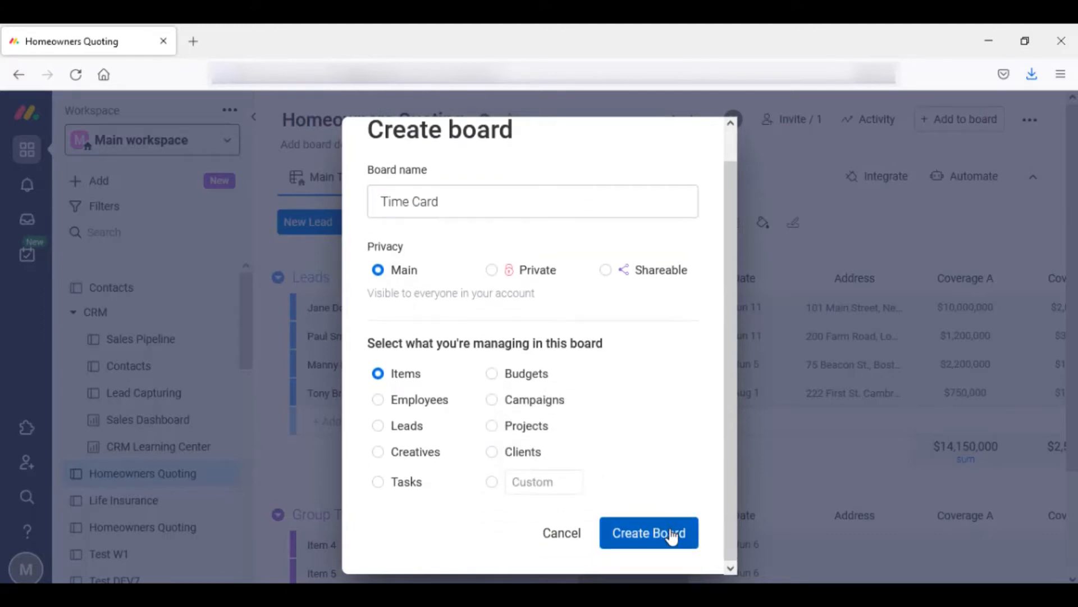
click(648, 532)
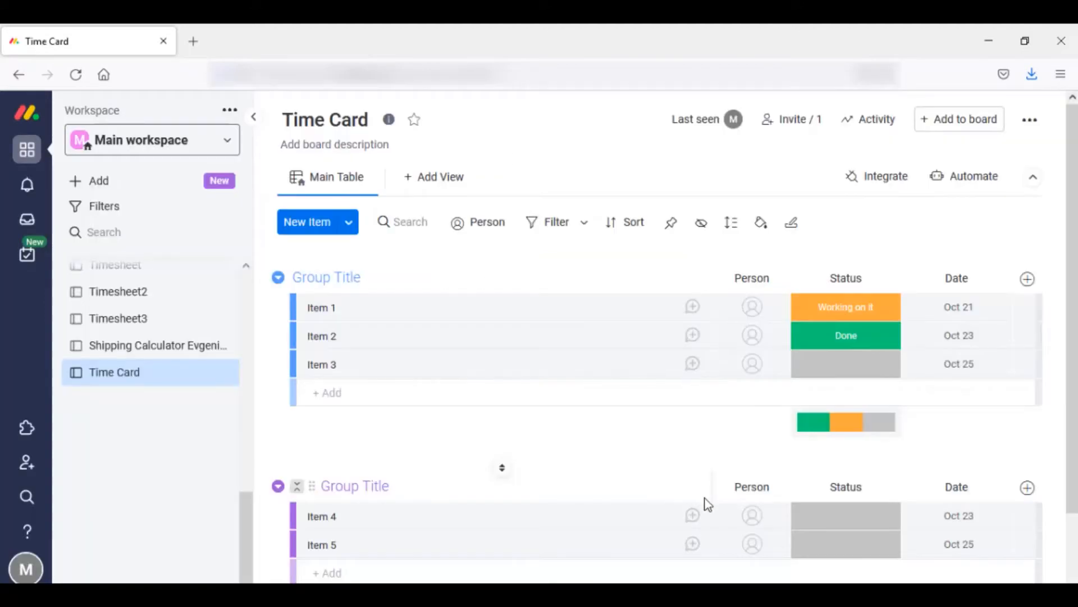
Add text columns to the board and name one Department.
click(1027, 279)
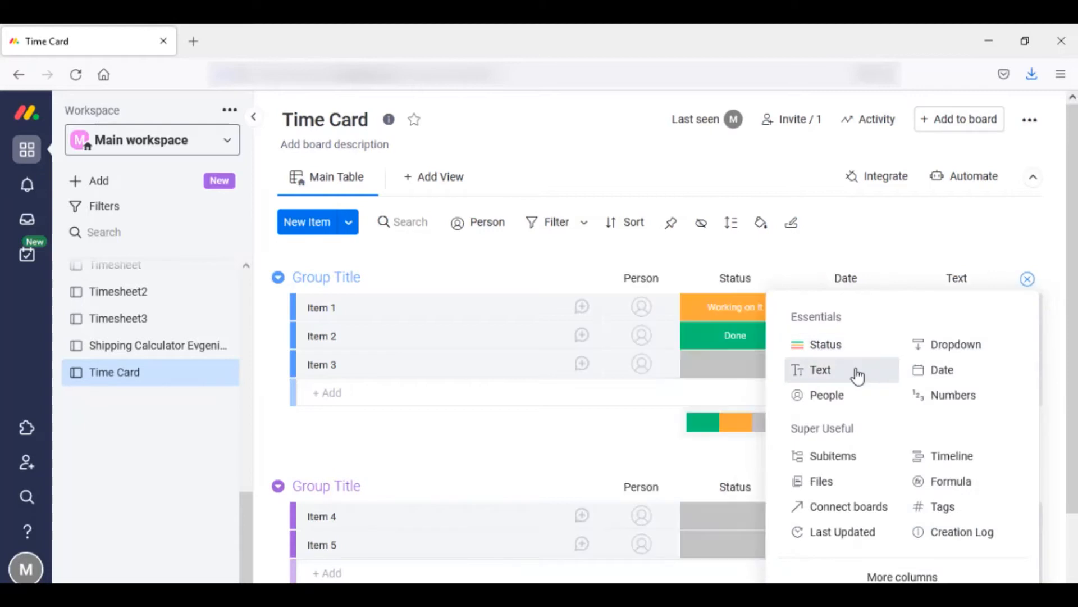
click(820, 370)
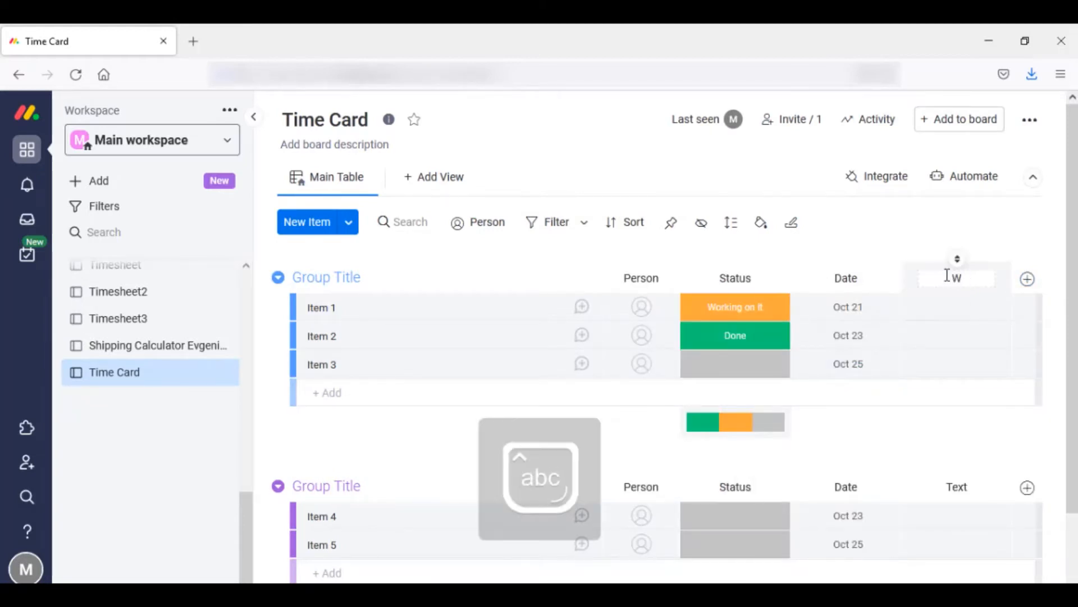
click(1027, 278)
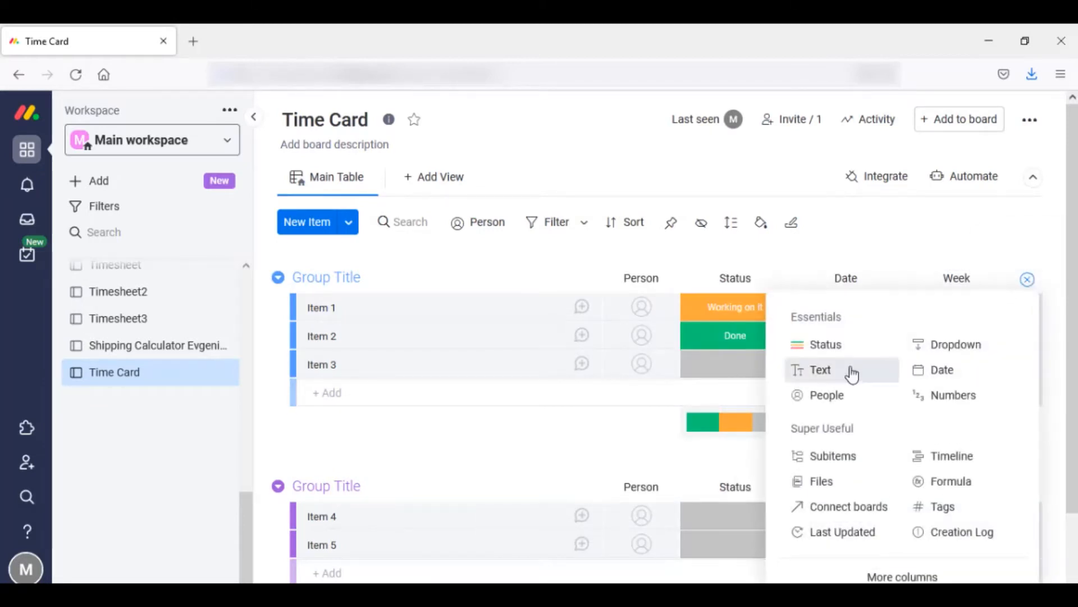
click(820, 370)
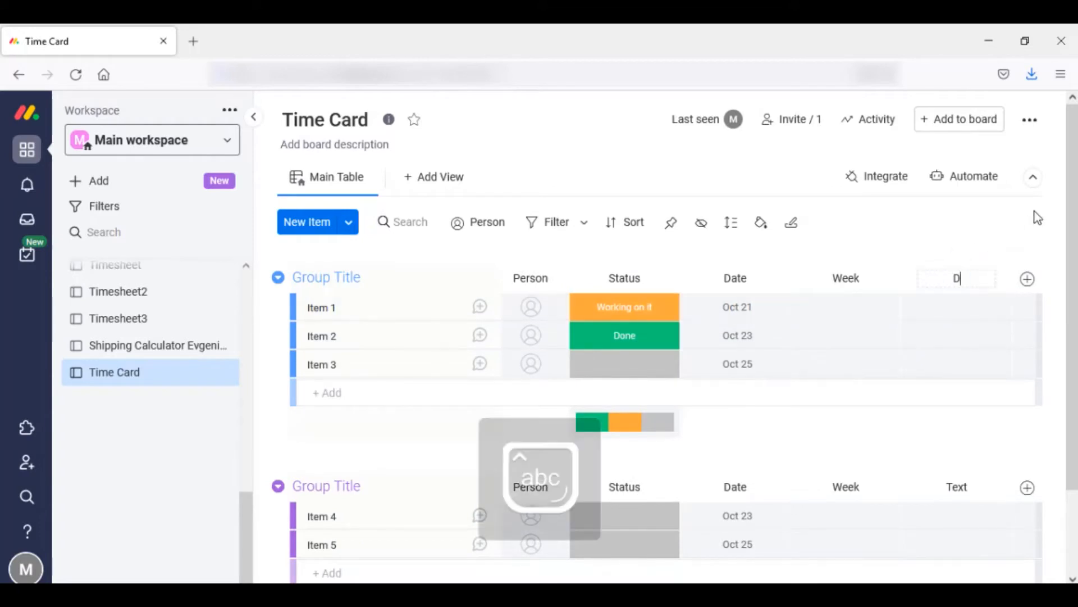
text(Department)
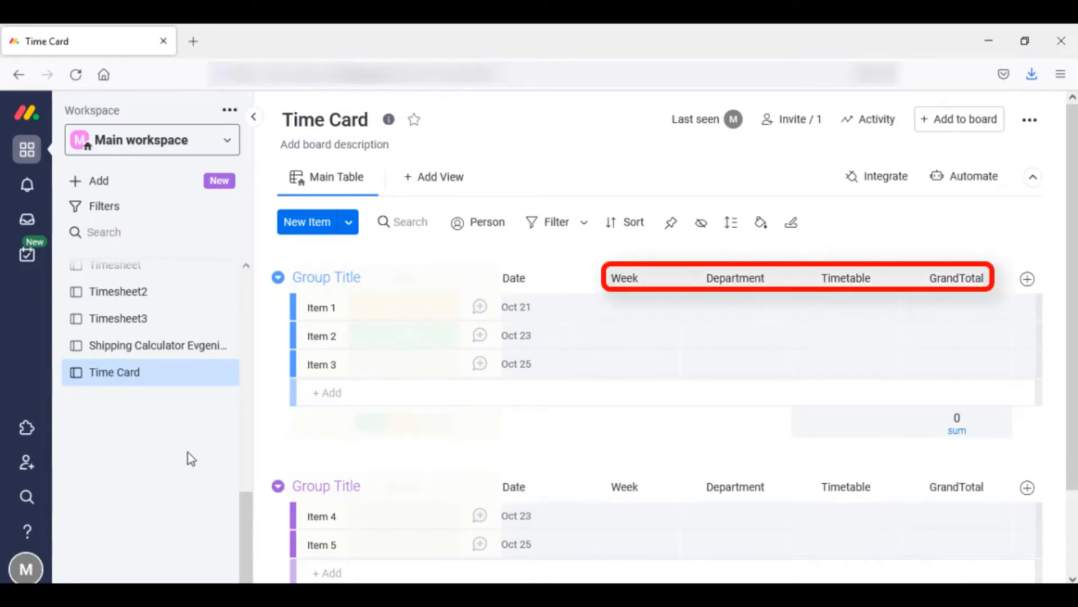
mouse_move(27, 427)
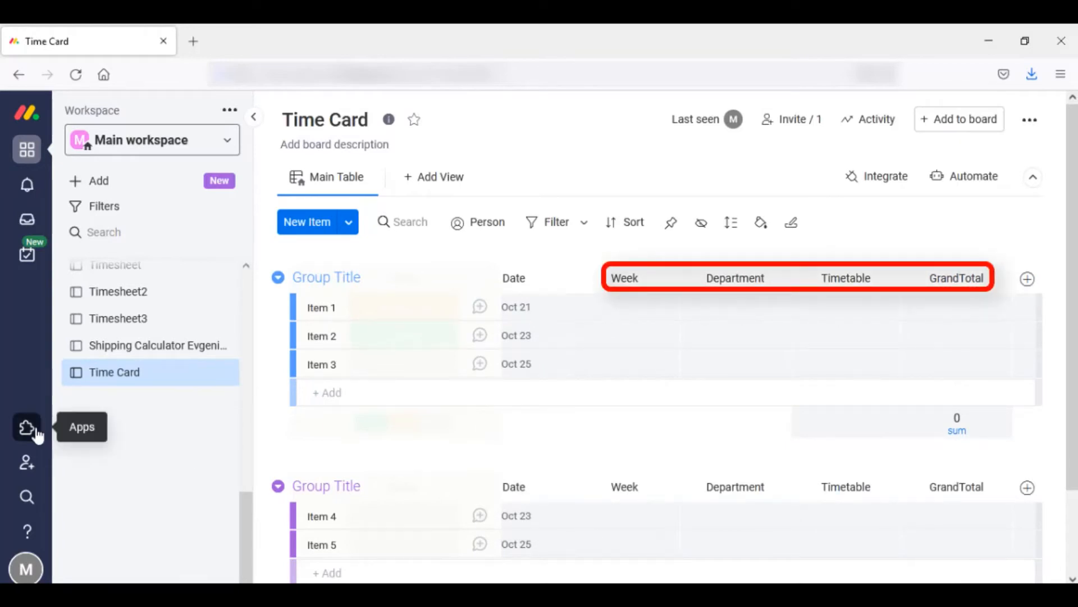
Find SpreadsheetWeb Apps in the marketplace via 'spread' and install it to the account.
click(26, 426)
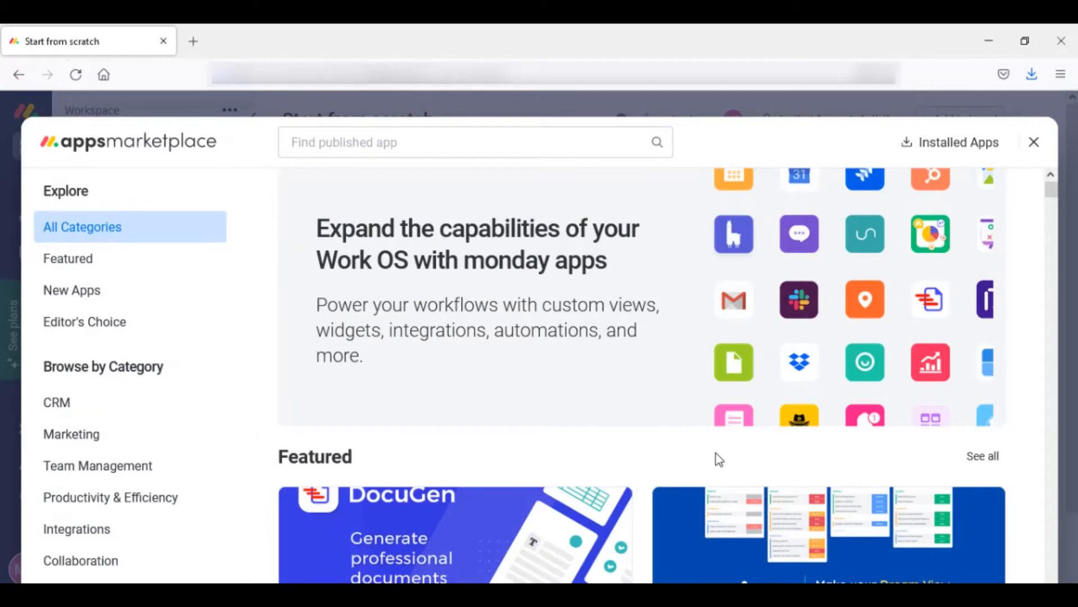
click(464, 143)
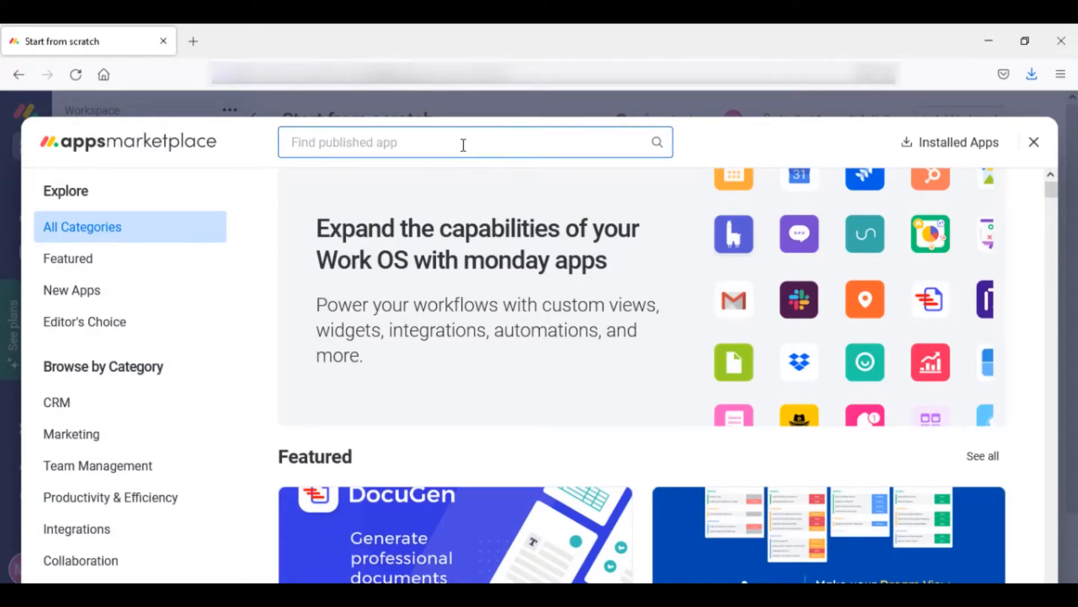
text(spread)
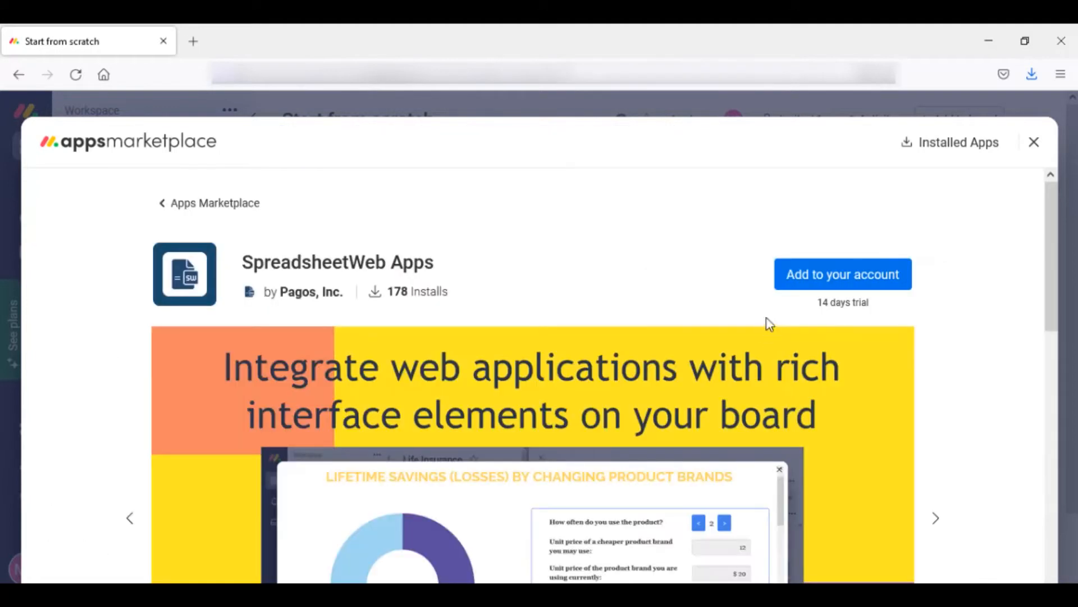
click(841, 274)
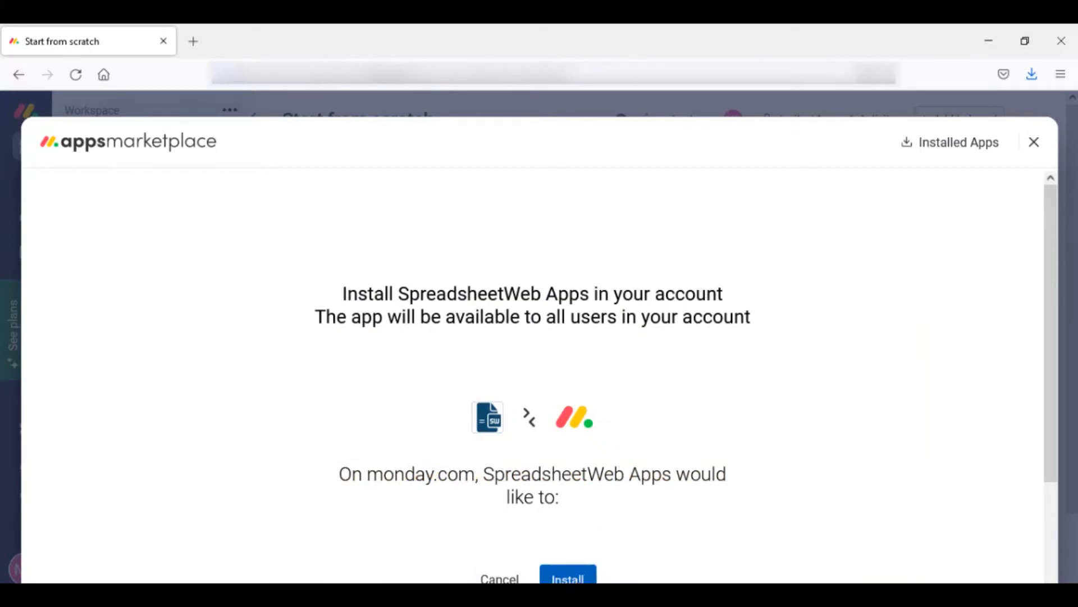
click(566, 577)
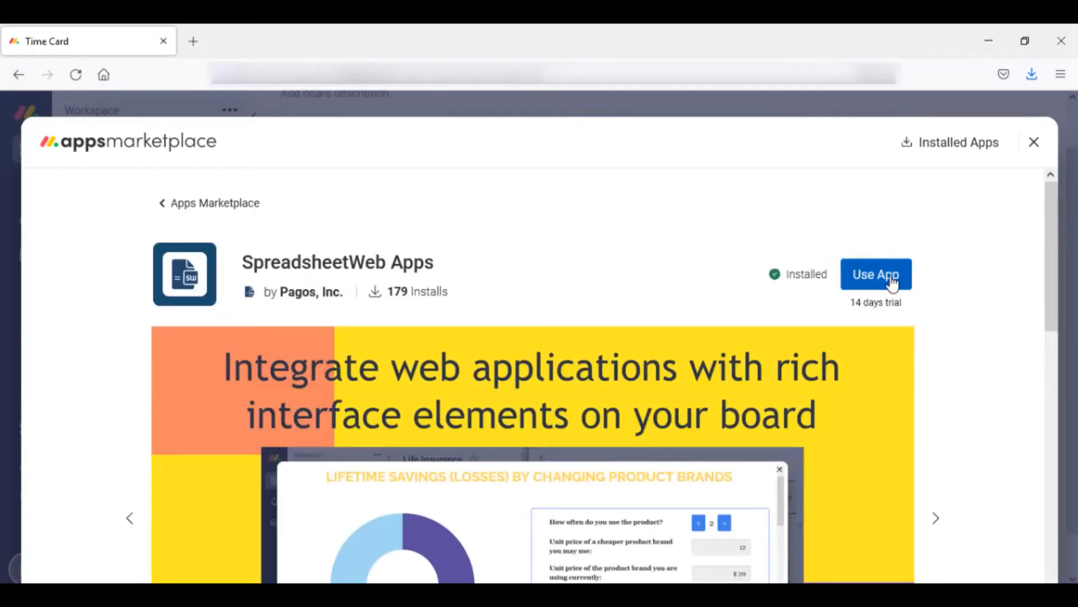
Add the SpreadsheetWeb app feature to the Time Card board and start a new application for Item 1.
click(875, 274)
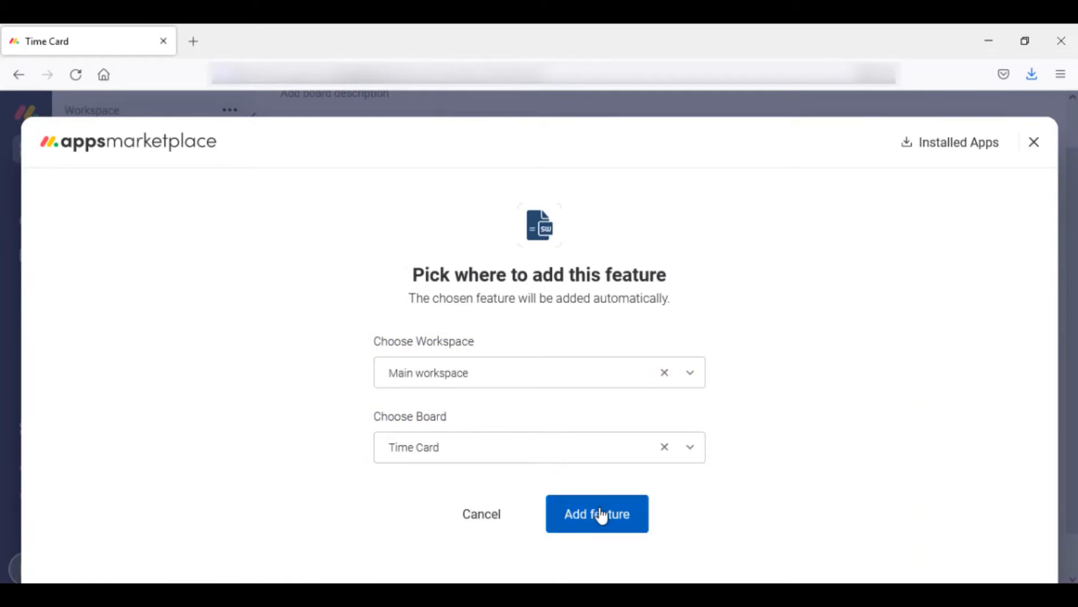
click(596, 514)
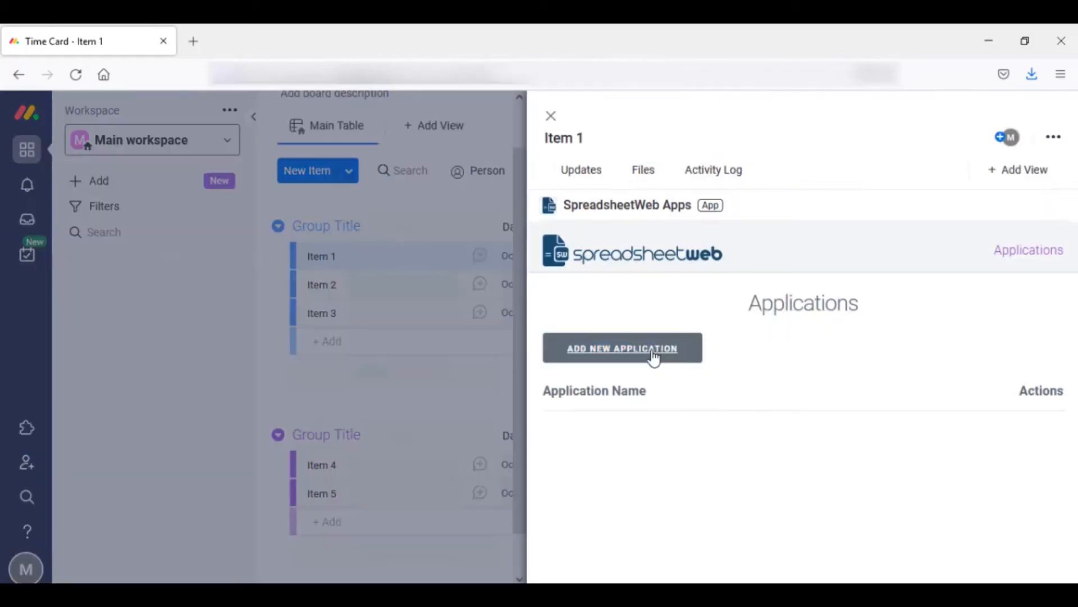
click(621, 347)
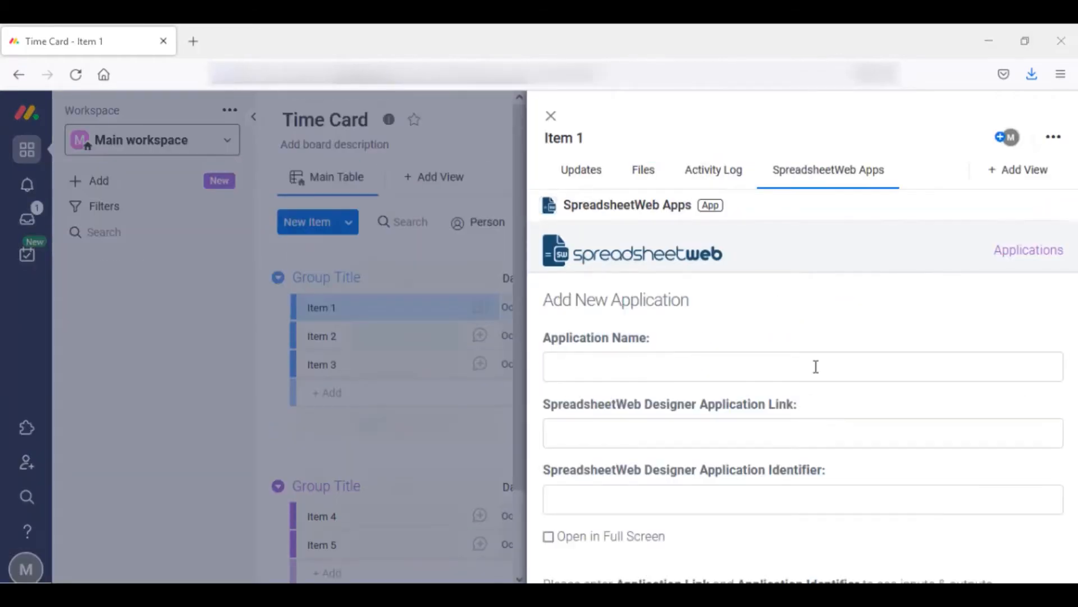
Name the application Time Card and enter its designer application identifier.
text(Time Card)
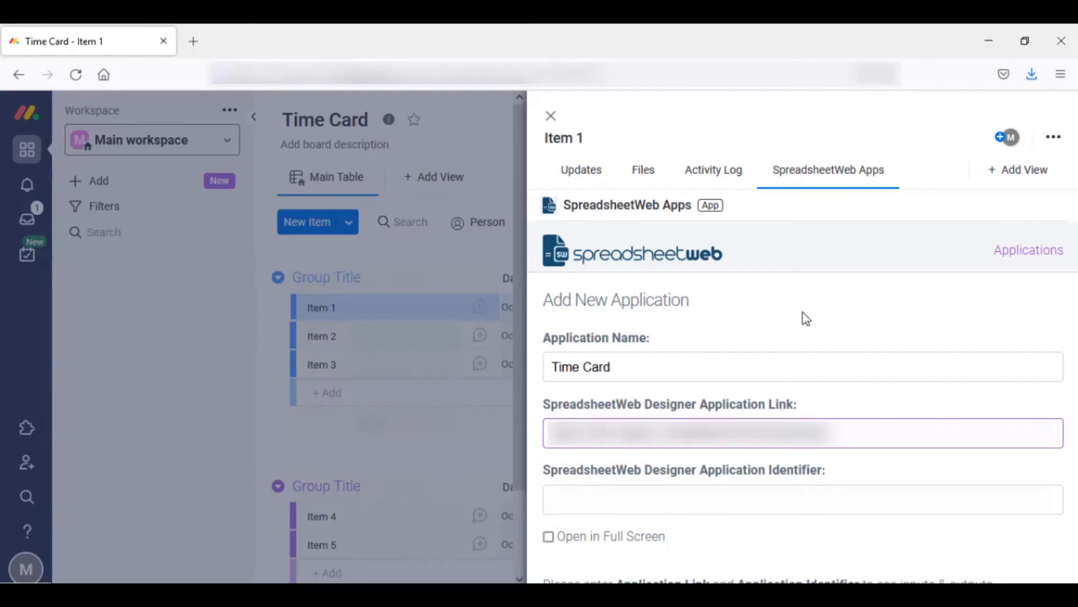
click(801, 498)
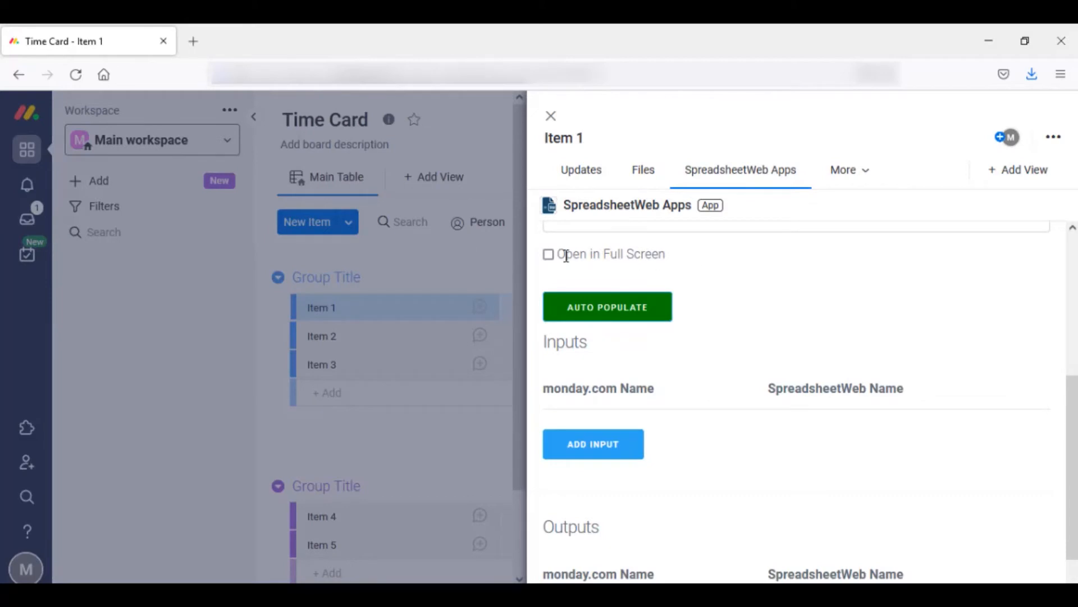
Auto-populate input mappings and pair the Timetable column with the app's Time_Table field.
click(548, 254)
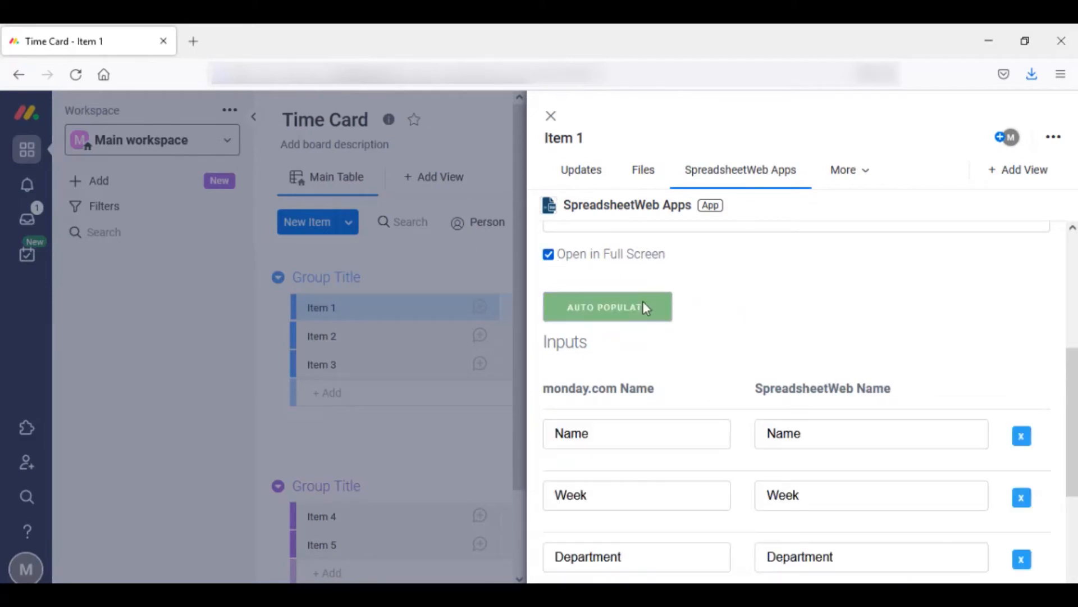
scroll(down, 3)
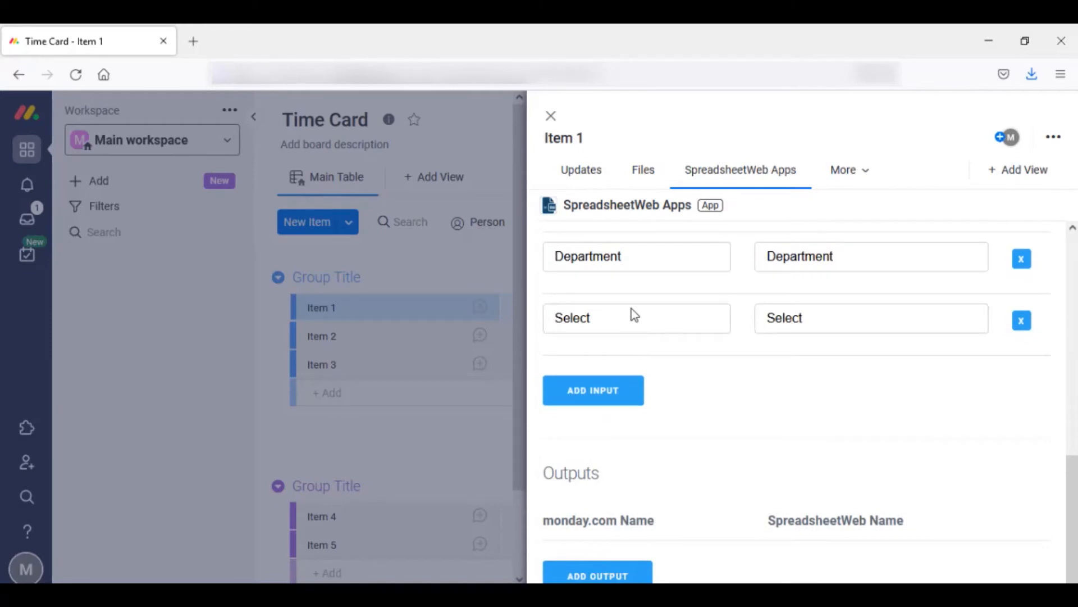
click(869, 318)
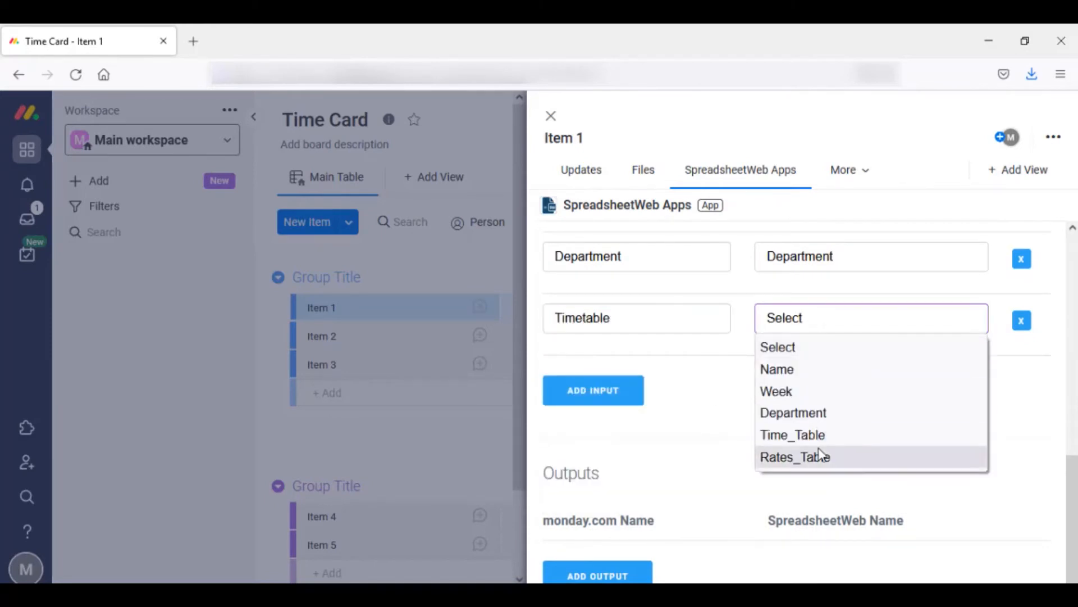
click(792, 434)
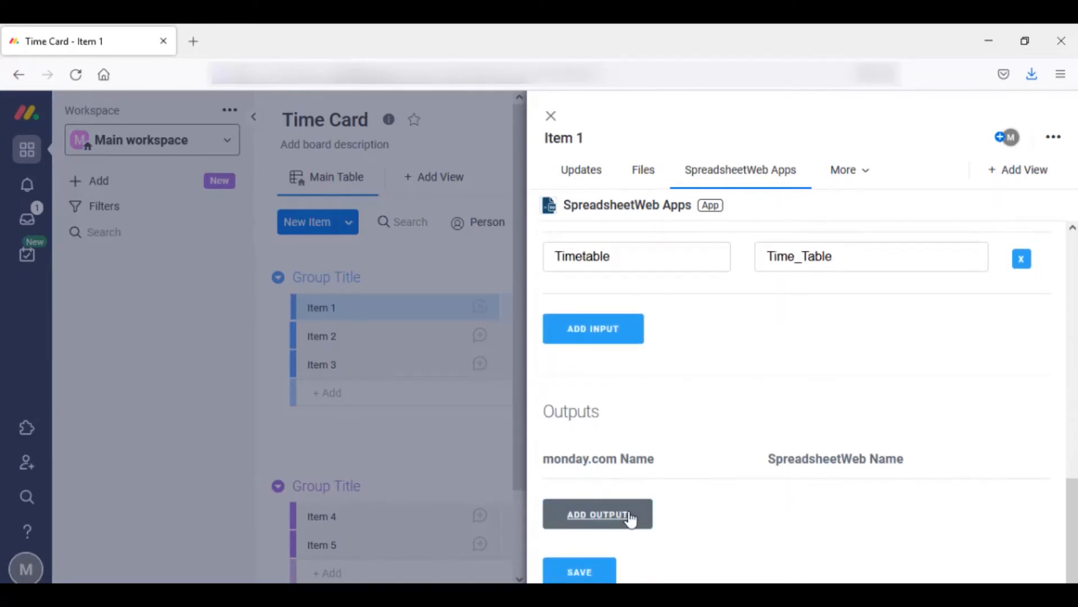
Add the GrandTotal output mapping and save the Time Card application setup.
click(596, 513)
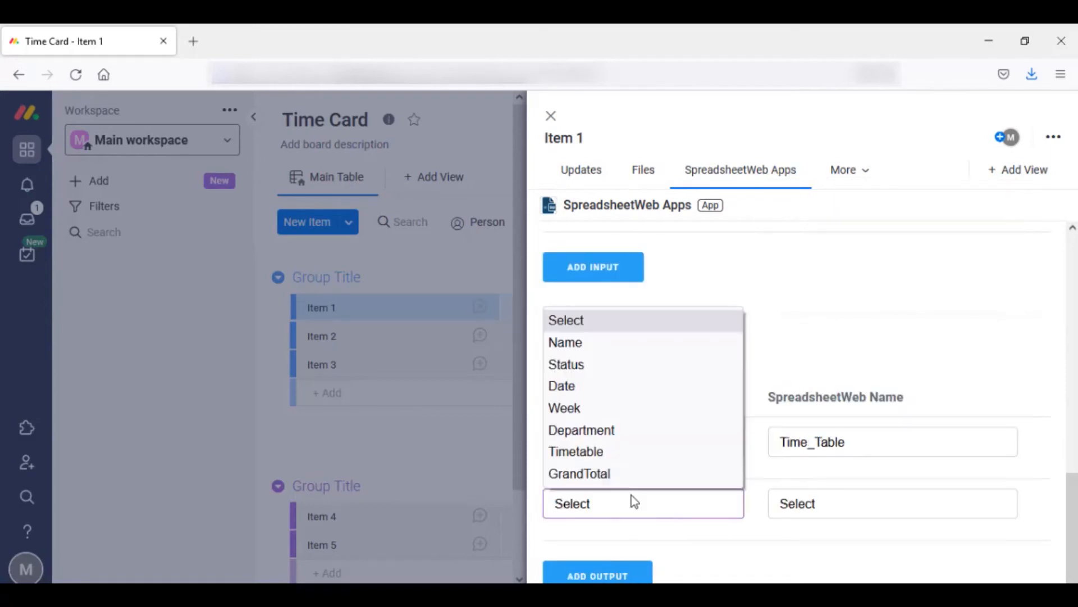
click(579, 473)
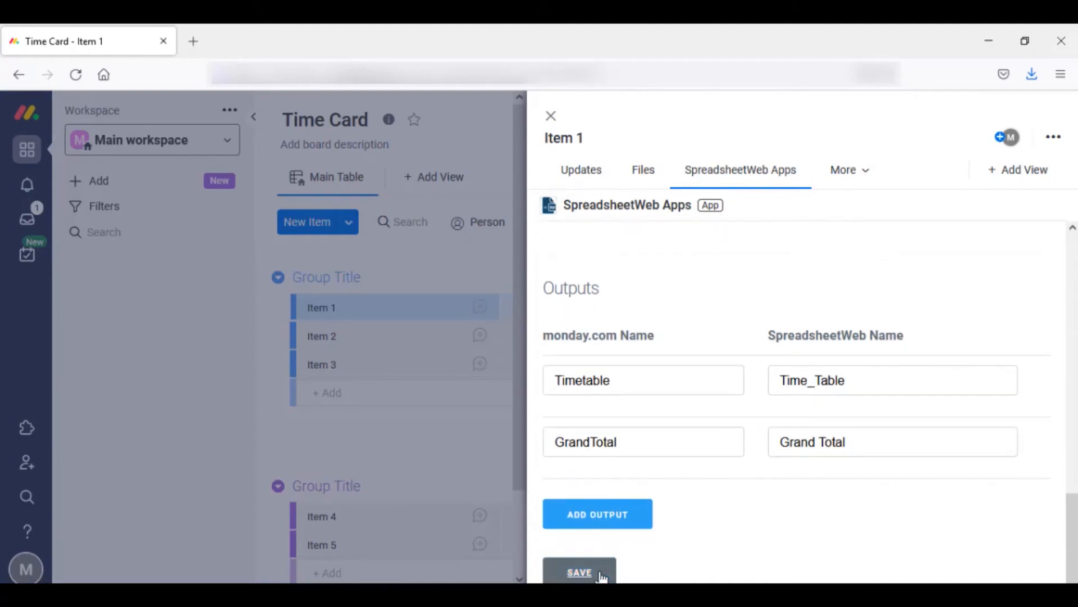
click(579, 571)
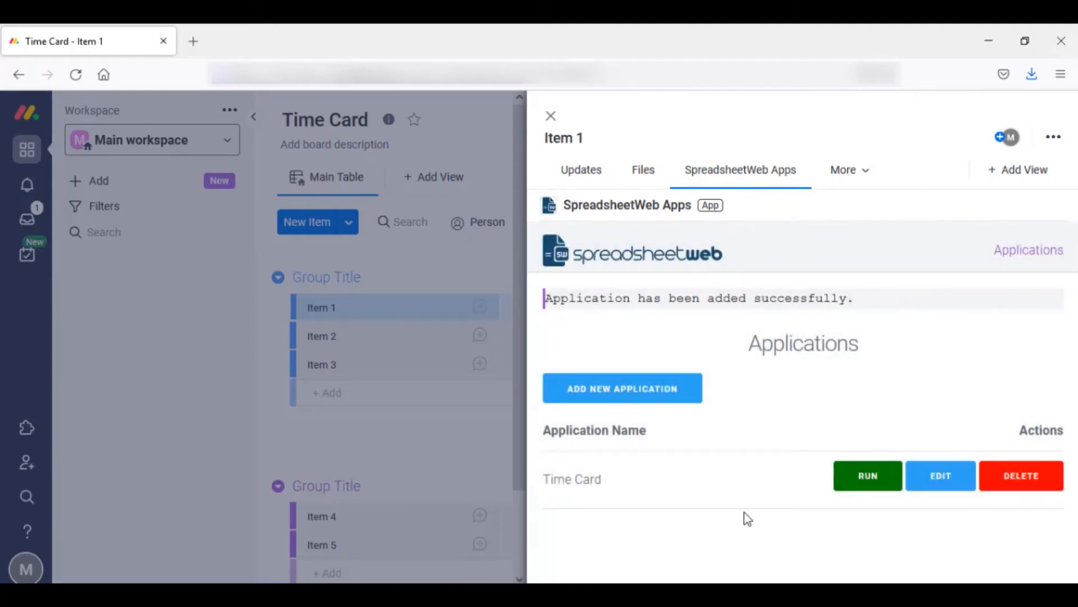
Set Item 1's Week to 44 and Department to Marketing on the board.
click(551, 116)
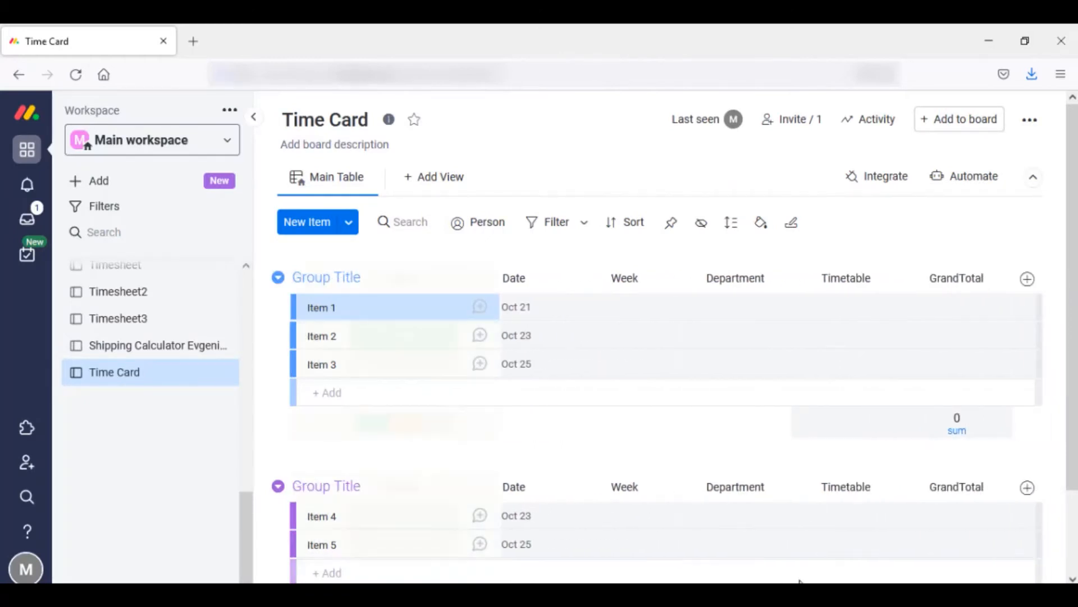
click(624, 306)
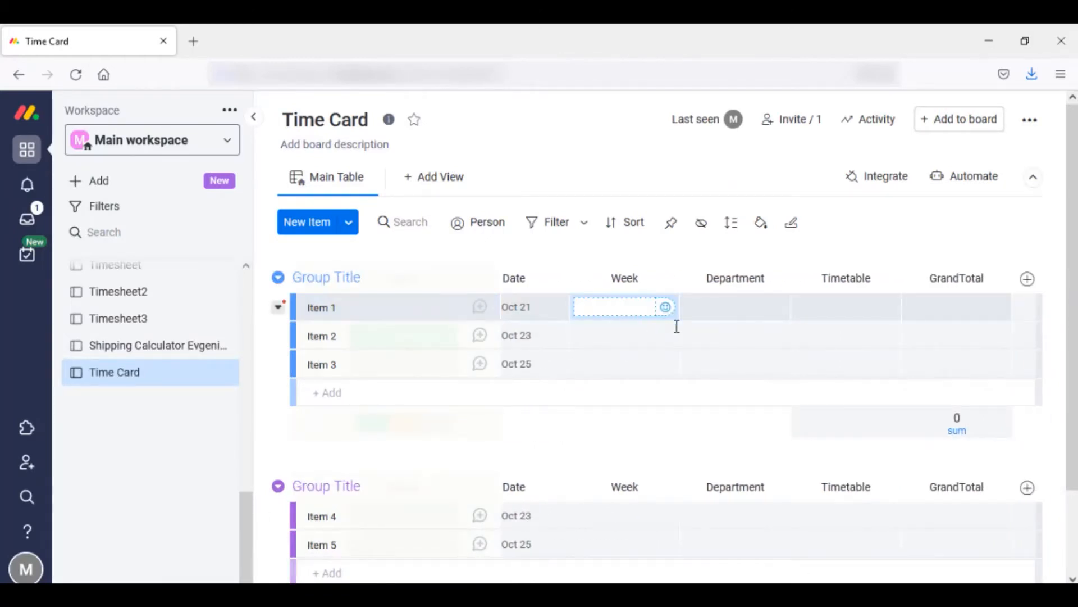
text(44)
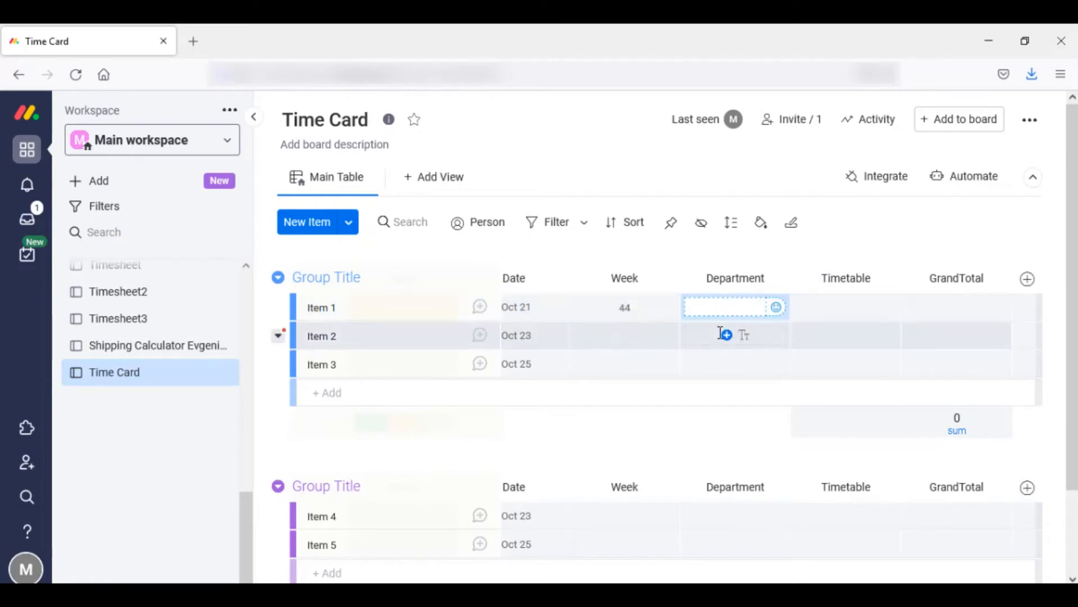
text(ark)
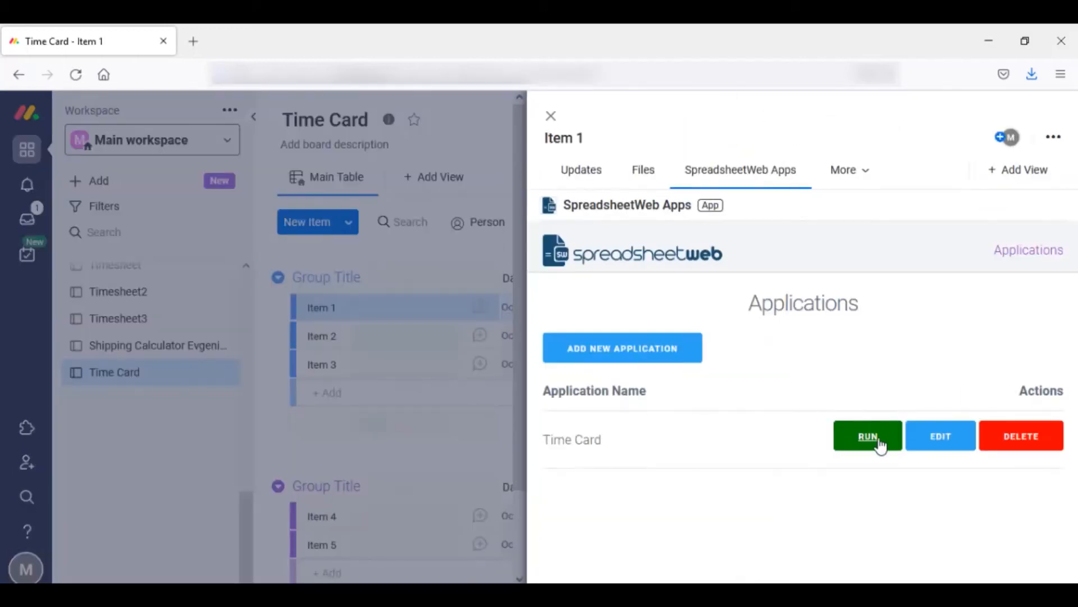
Run the Time Card app for Item 1, enter Monday/Tuesday times from 08:00:00, check the total and close it.
click(867, 436)
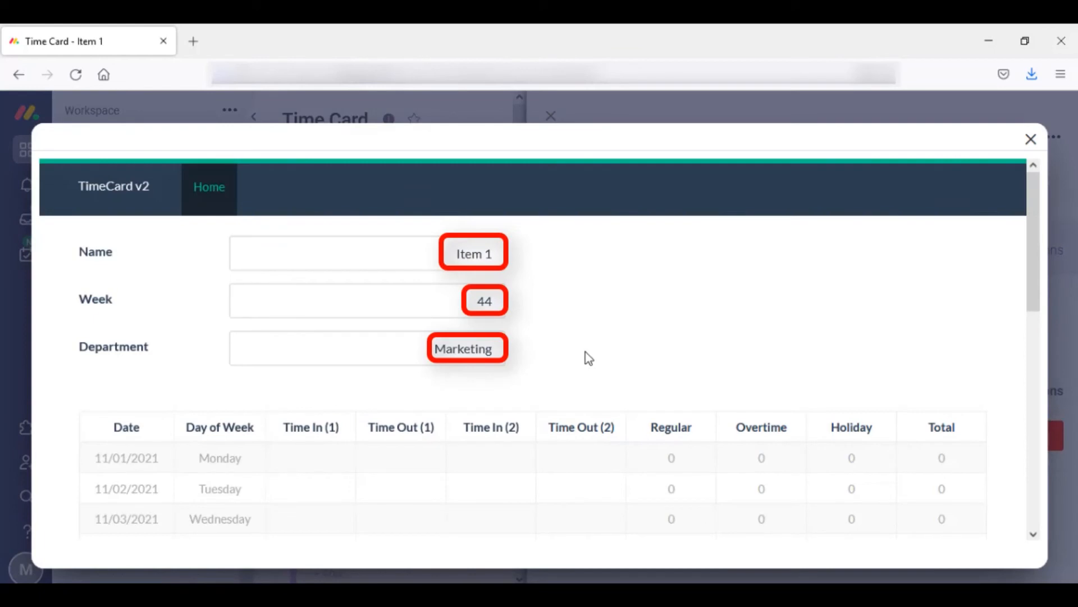
mouse_move(648, 331)
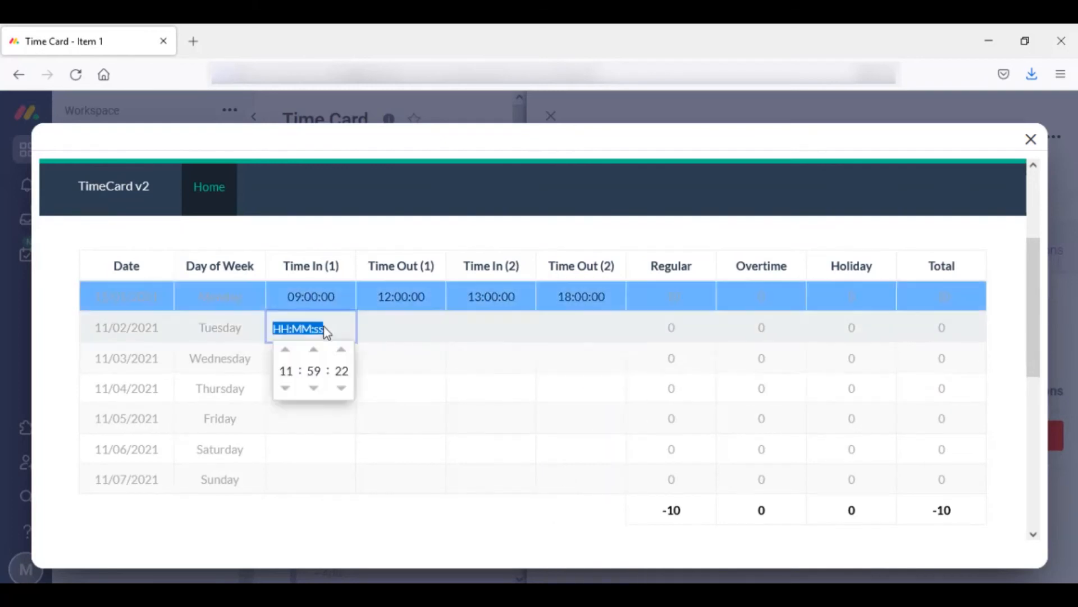
text(08:00:00)
click(581, 327)
text(17:00:00)
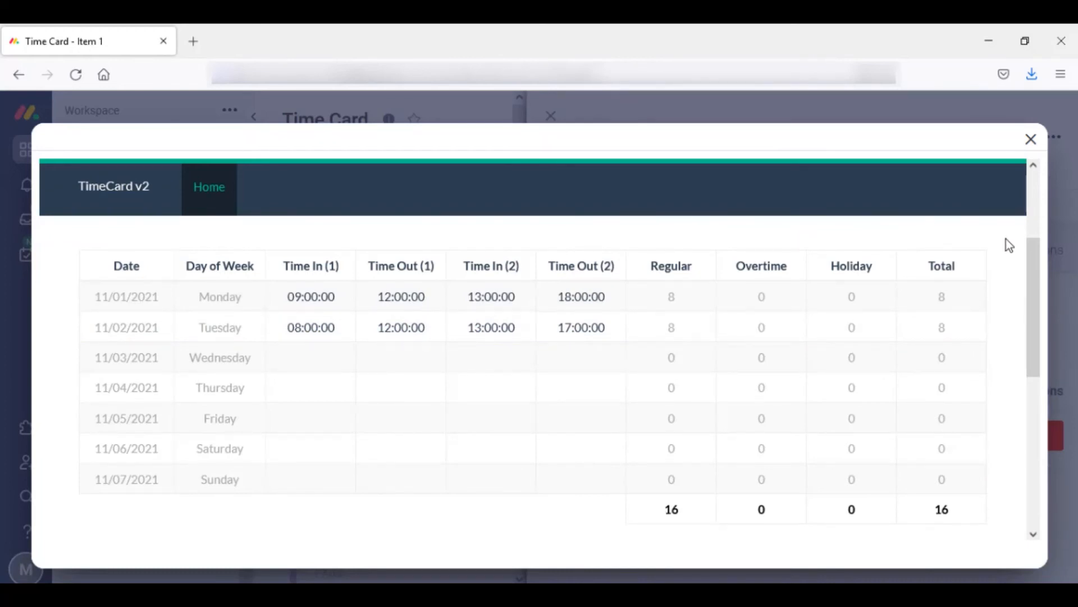
scroll(down, 3)
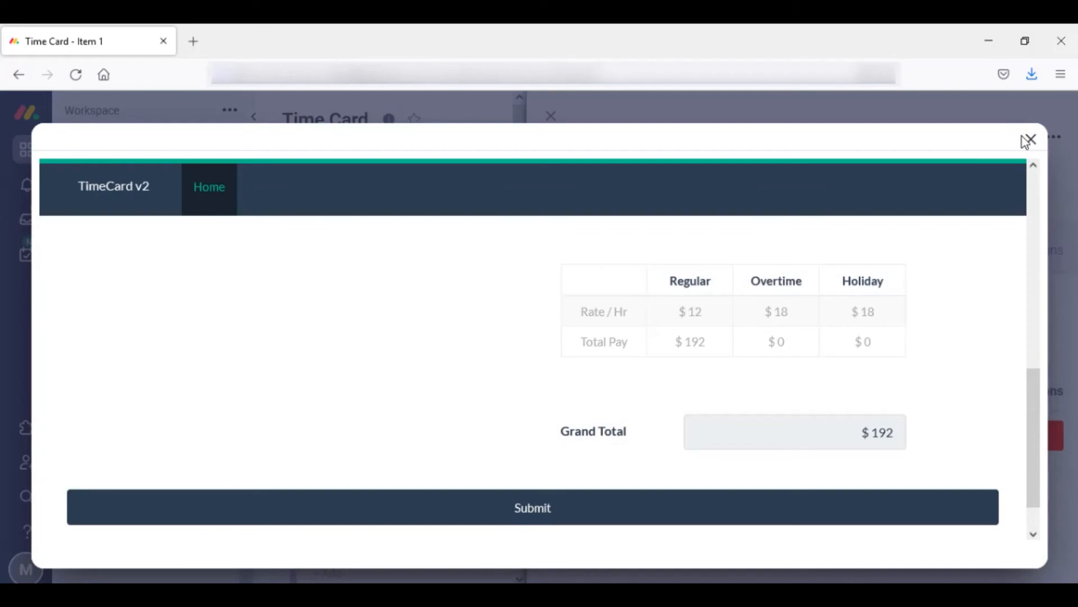
click(1030, 139)
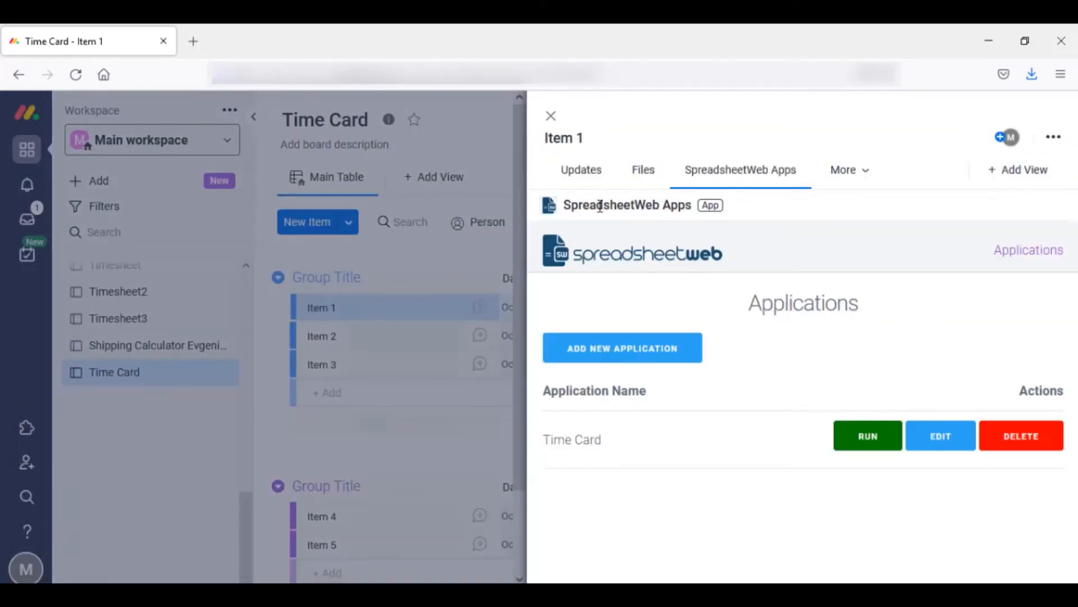
Rerun the Time Card app, add Wednesday's hours and submit so Item 1's GrandTotal reads 276.
click(551, 116)
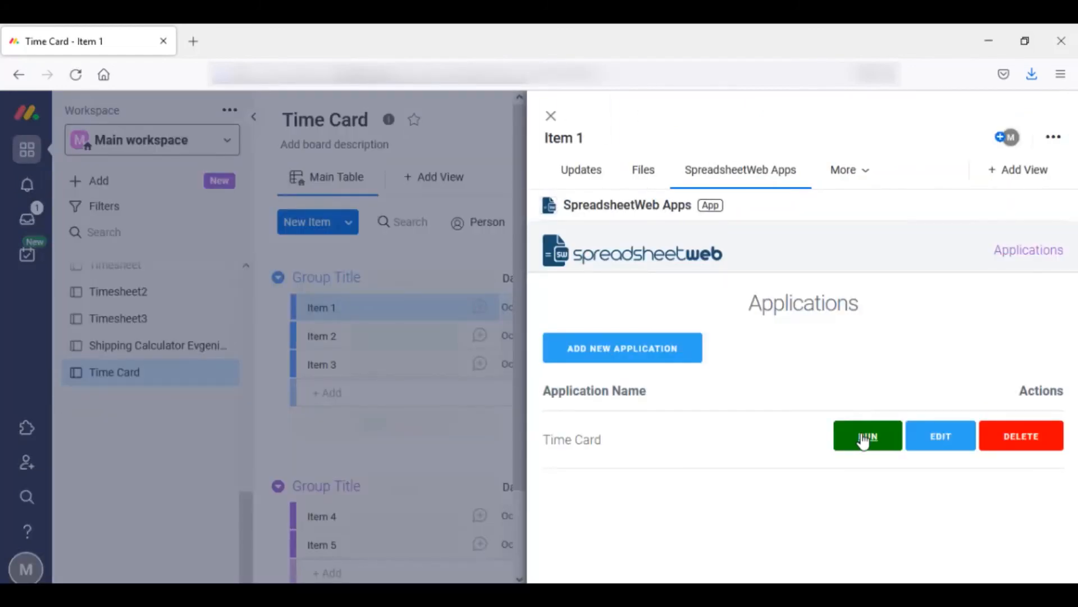
click(866, 436)
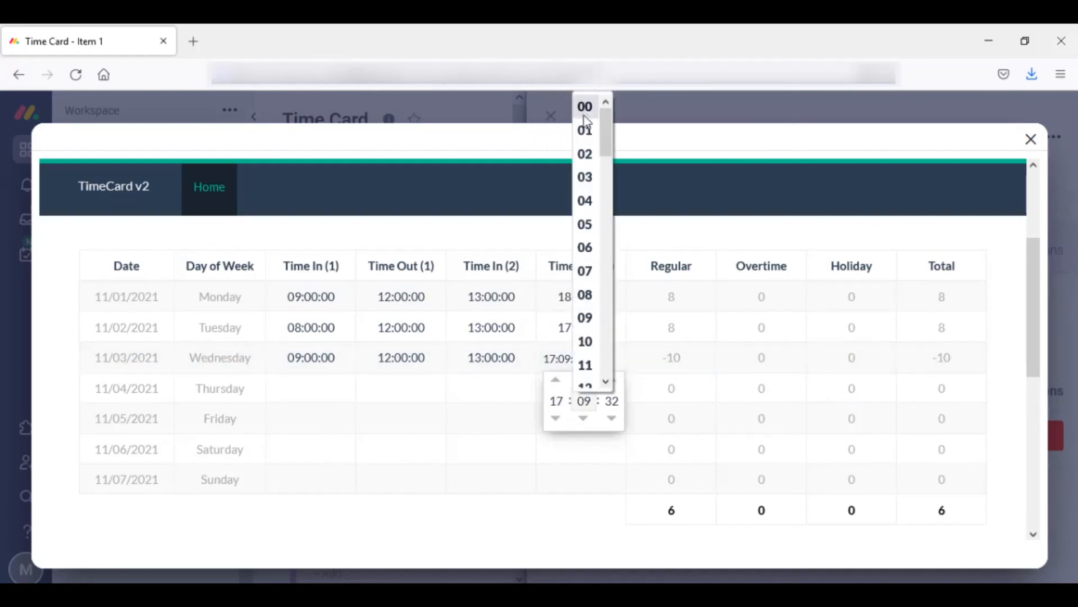
click(584, 105)
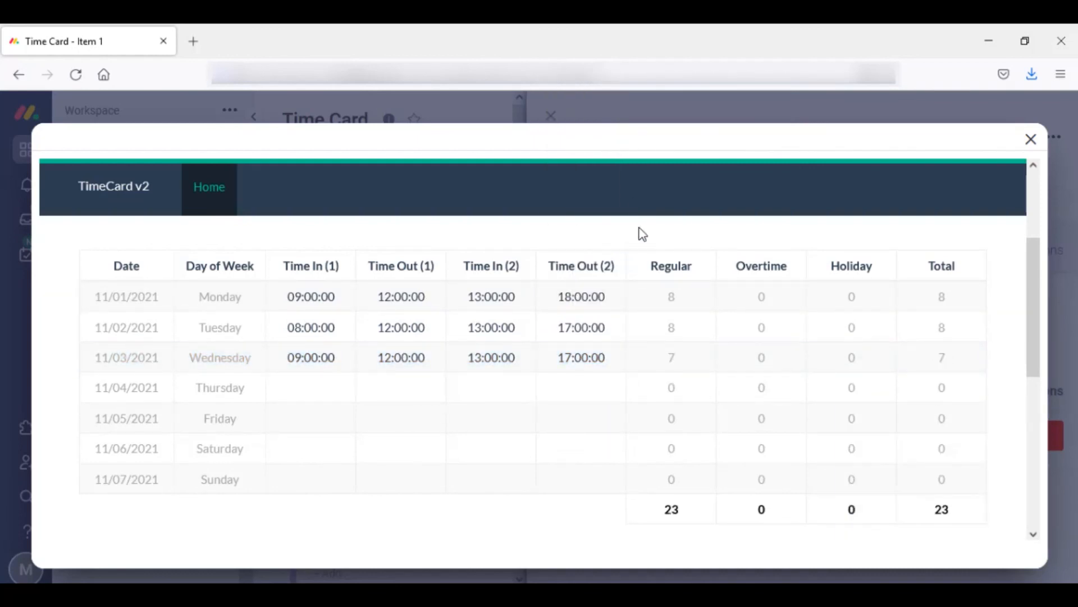
scroll(down, 3)
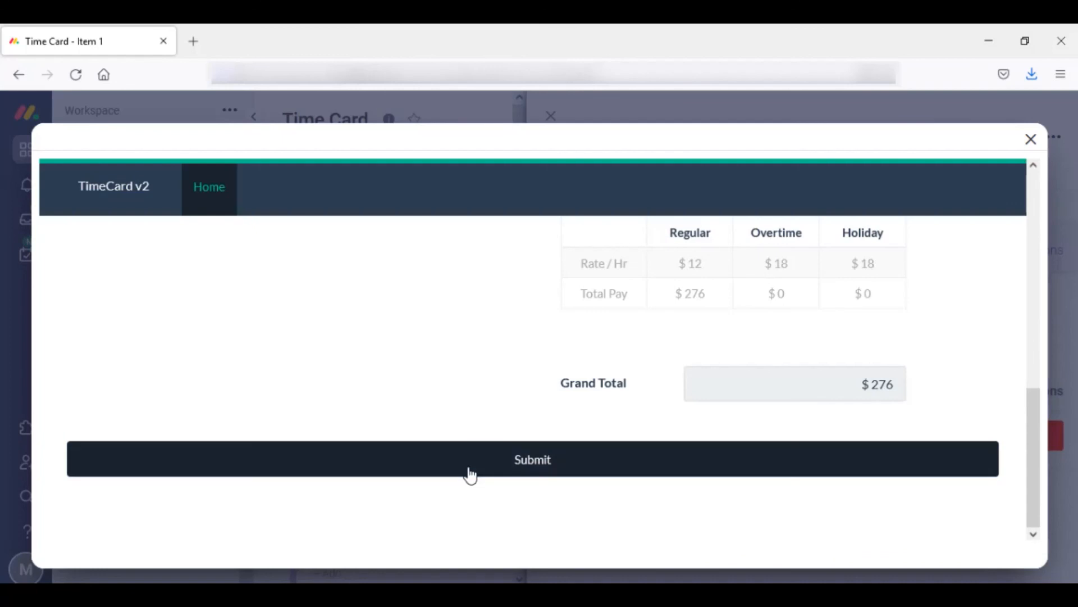
mouse_move(1042, 159)
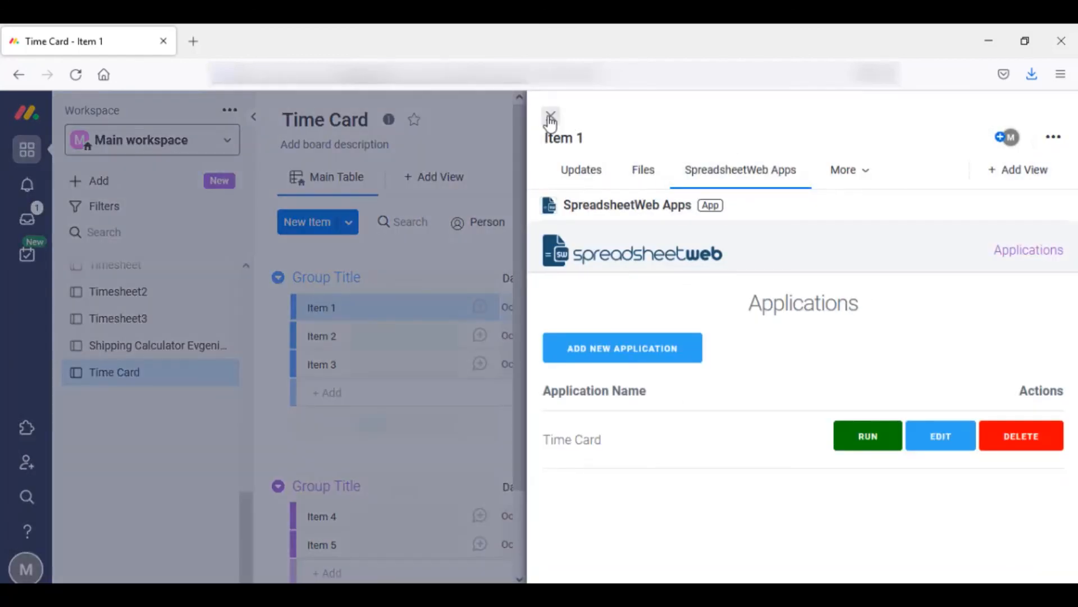
click(550, 116)
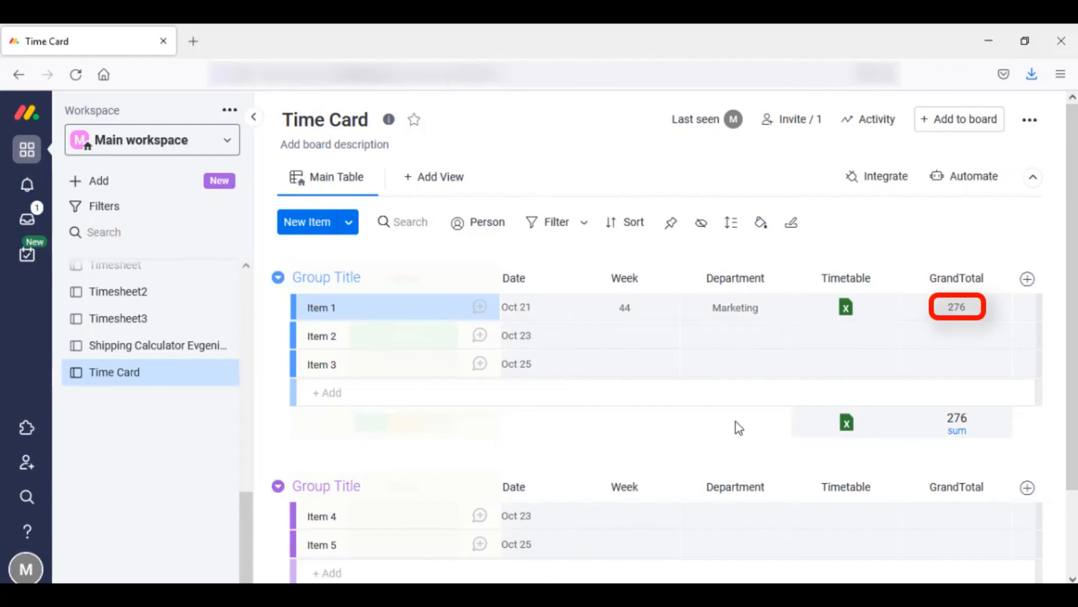